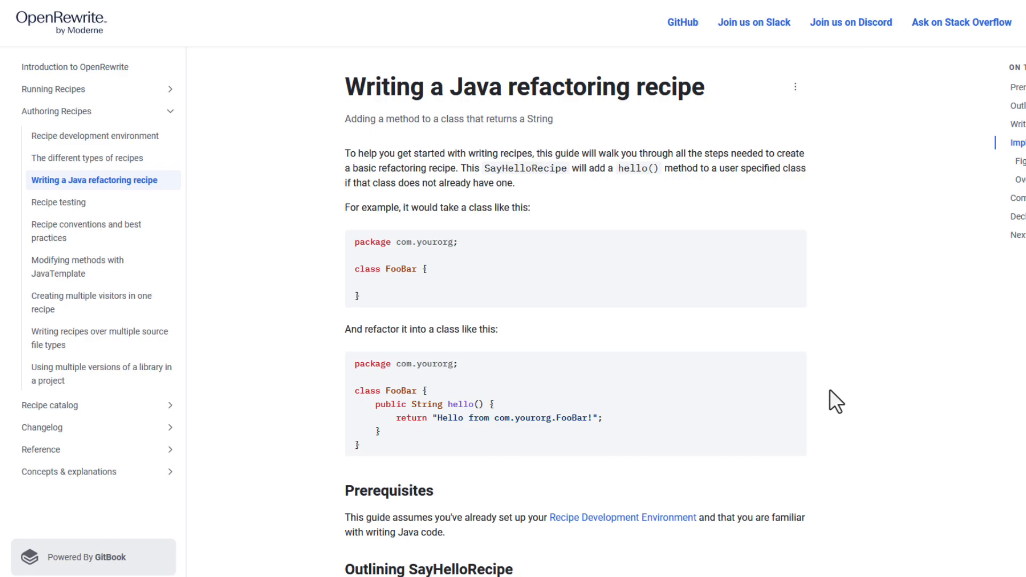
{"action": "mouse_move", "coordinate": [831, 423]}
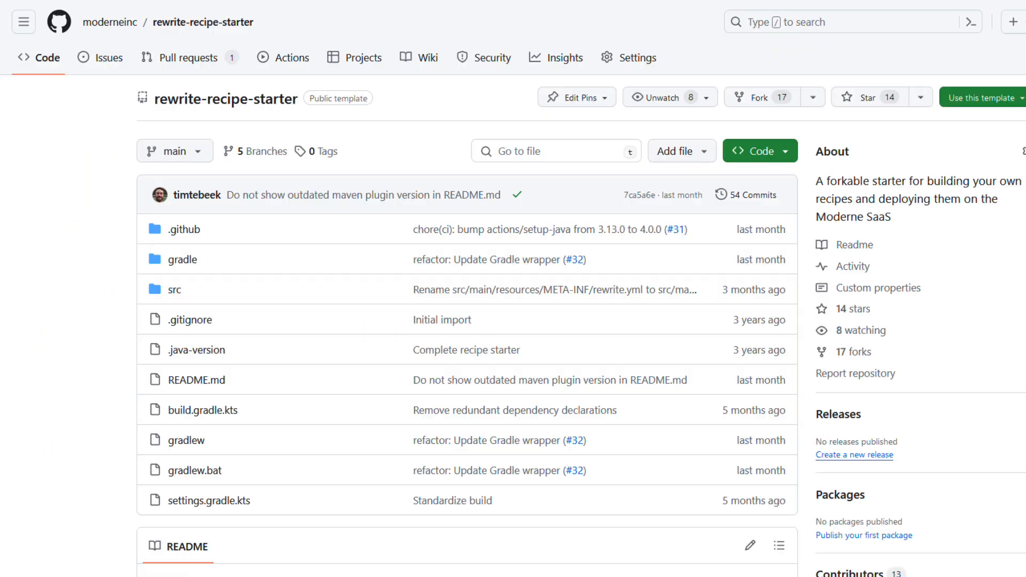
{"action": "mouse_move", "coordinate": [467, 49]}
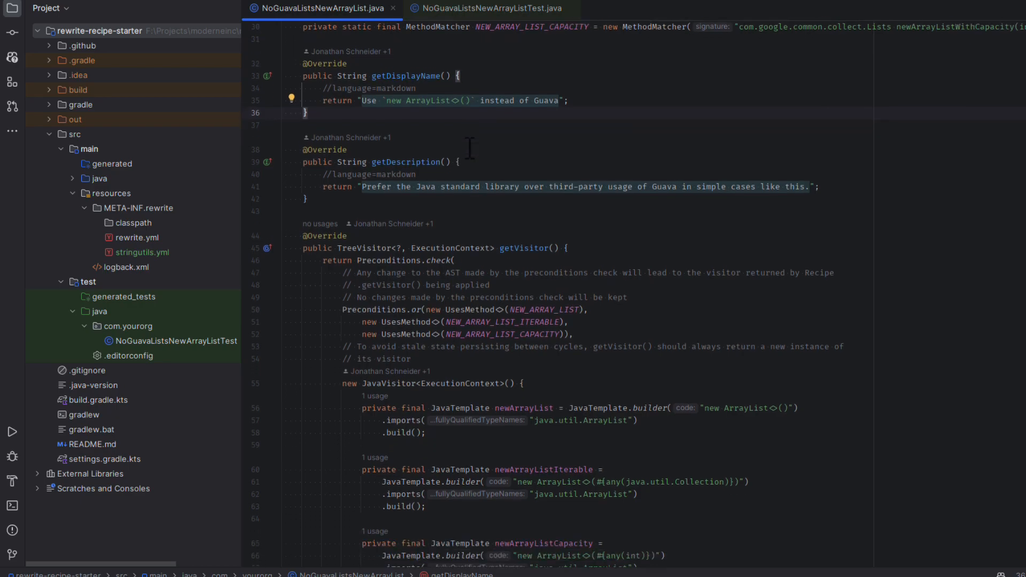
- Bring getDisplayName and getDescription of the NoGuavaListsNewArrayList recipe into view
{"action": "scroll", "scroll_direction": "down", "scroll_amount": 3}
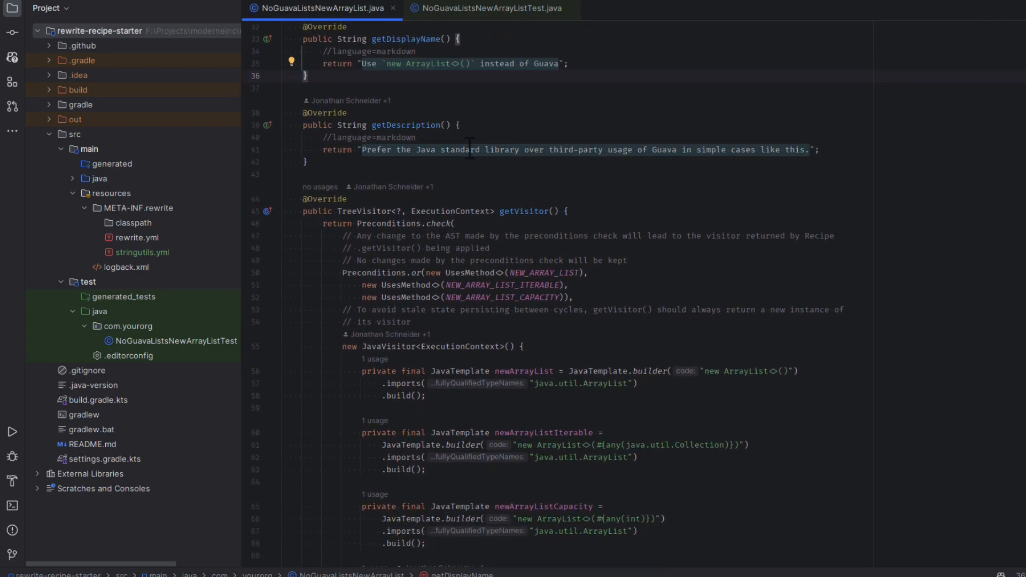
{"action": "mouse_move", "coordinate": [447, 63]}
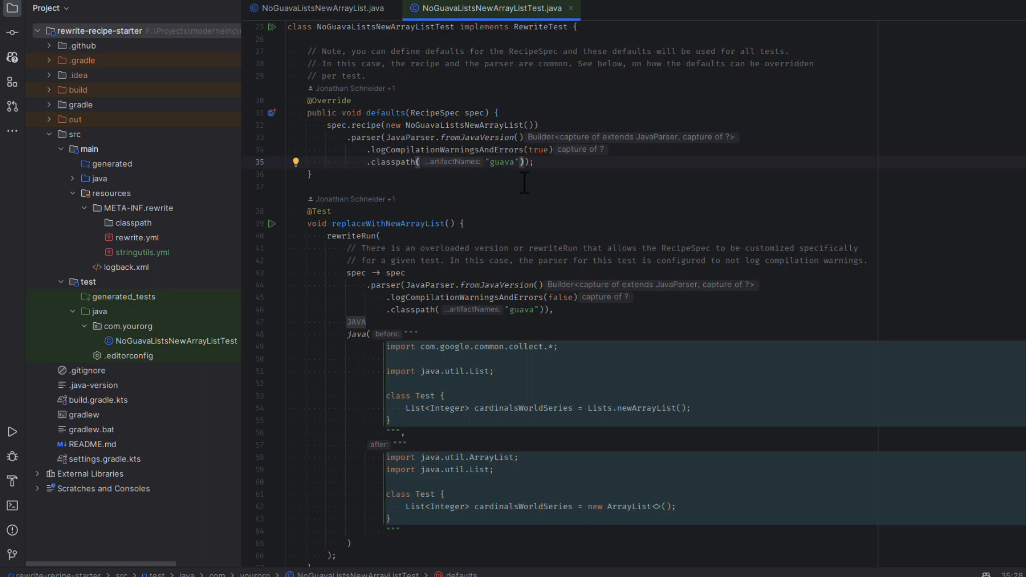
{"action": "mouse_move", "coordinate": [522, 194]}
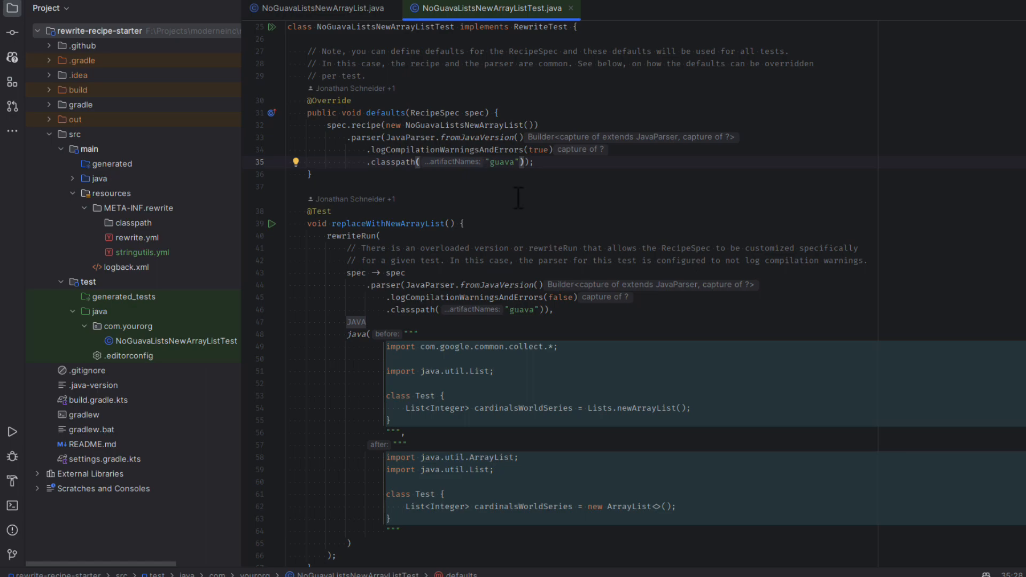
- View NoGuavaListsNewArrayListTest's defaults and the replaceWithNewArrayList before/after code
{"action": "scroll", "scroll_direction": "down", "scroll_amount": 3}
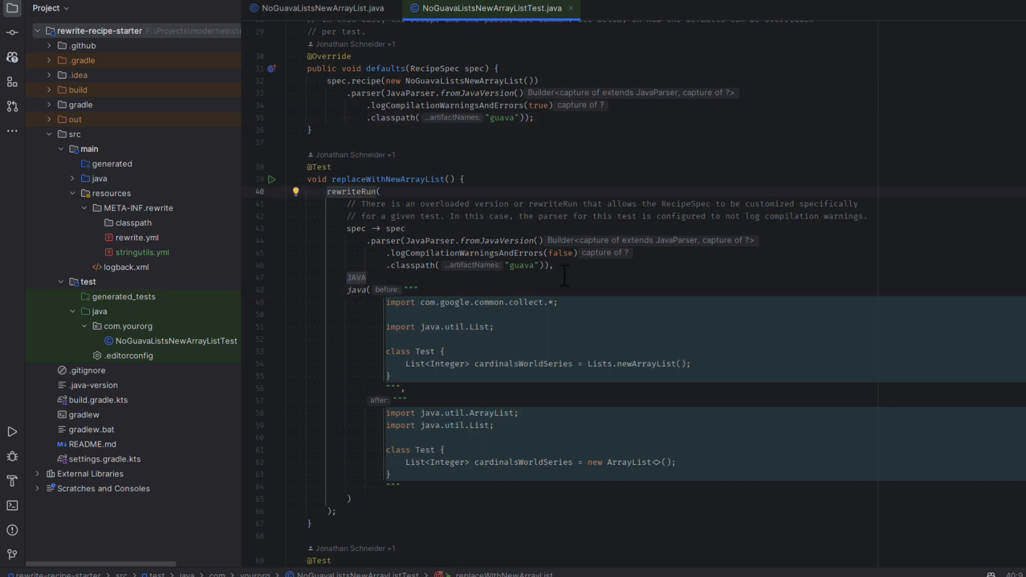
{"action": "scroll", "scroll_direction": "down", "scroll_amount": 3}
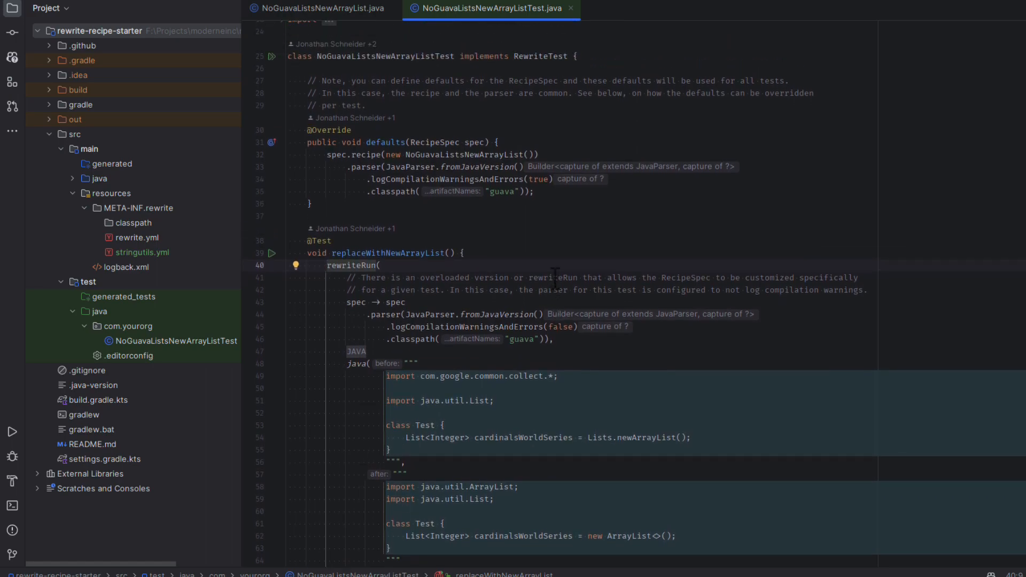
{"action": "scroll", "scroll_direction": "down", "scroll_amount": 3}
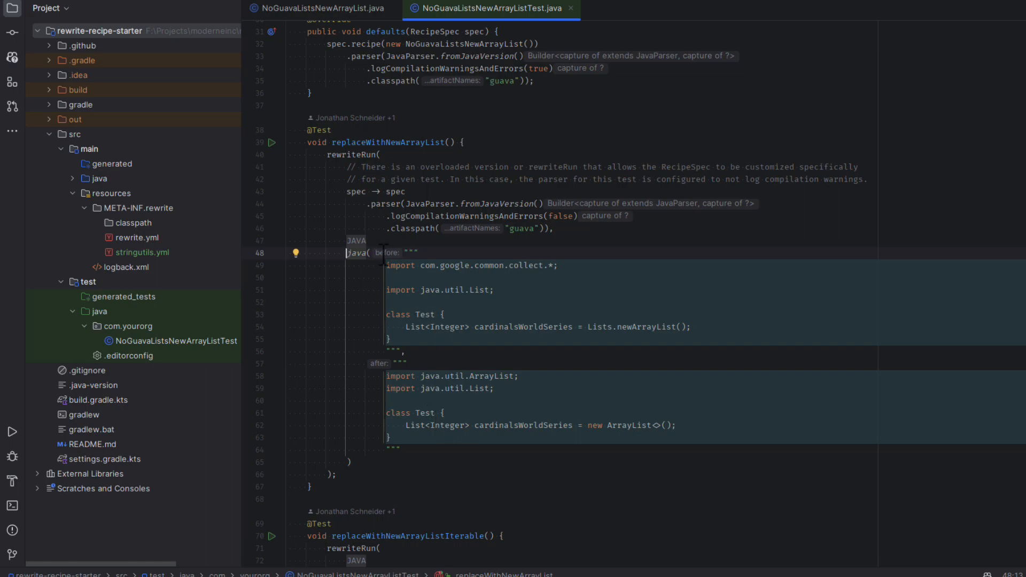
{"action": "mouse_move", "coordinate": [229, 386]}
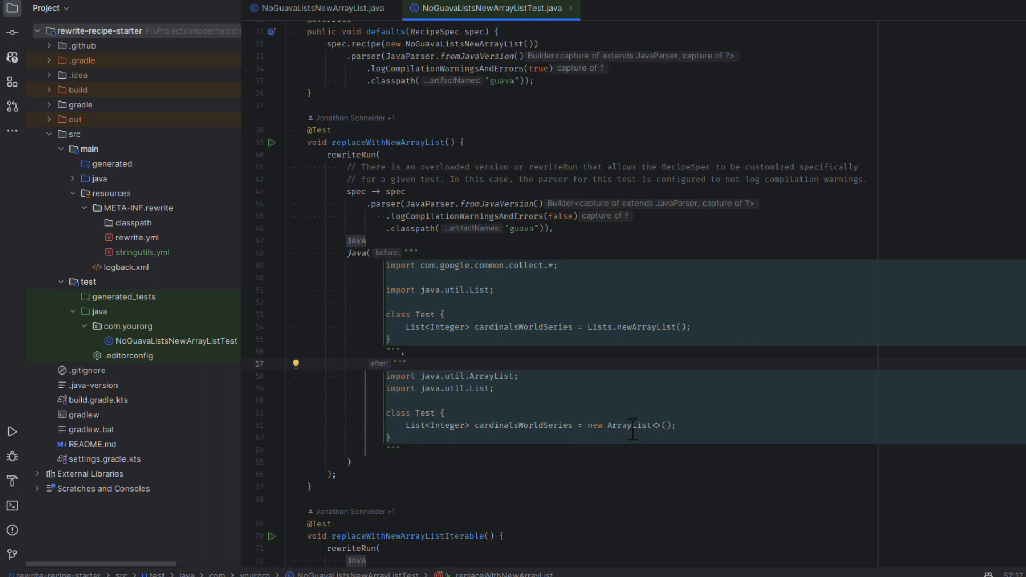
{"action": "left_click", "coordinate": [685, 425]}
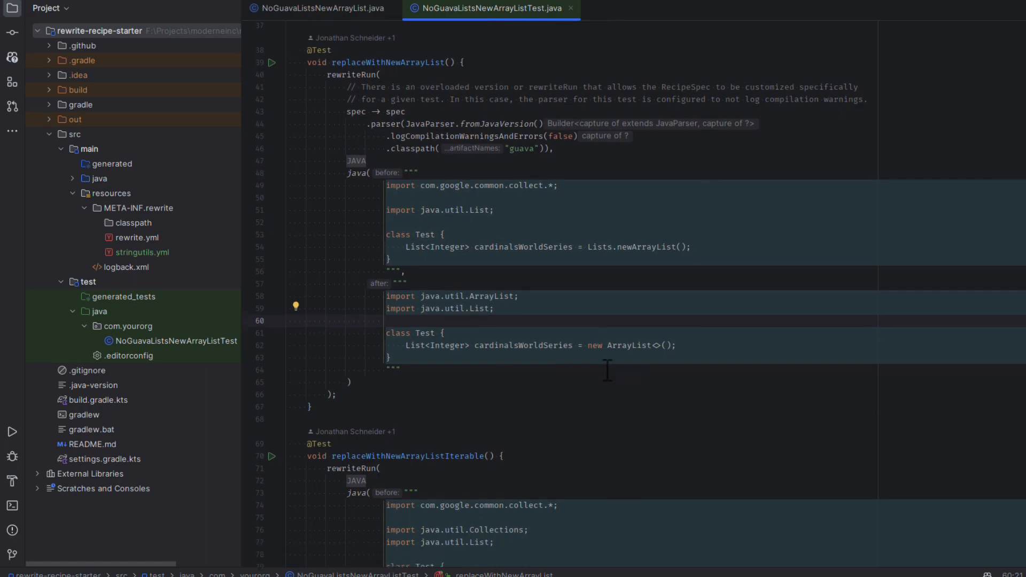
- View the iterable and with-capacity tests, then return to NoGuavaListsNewArrayList.java
{"action": "scroll", "scroll_direction": "down", "scroll_amount": 3}
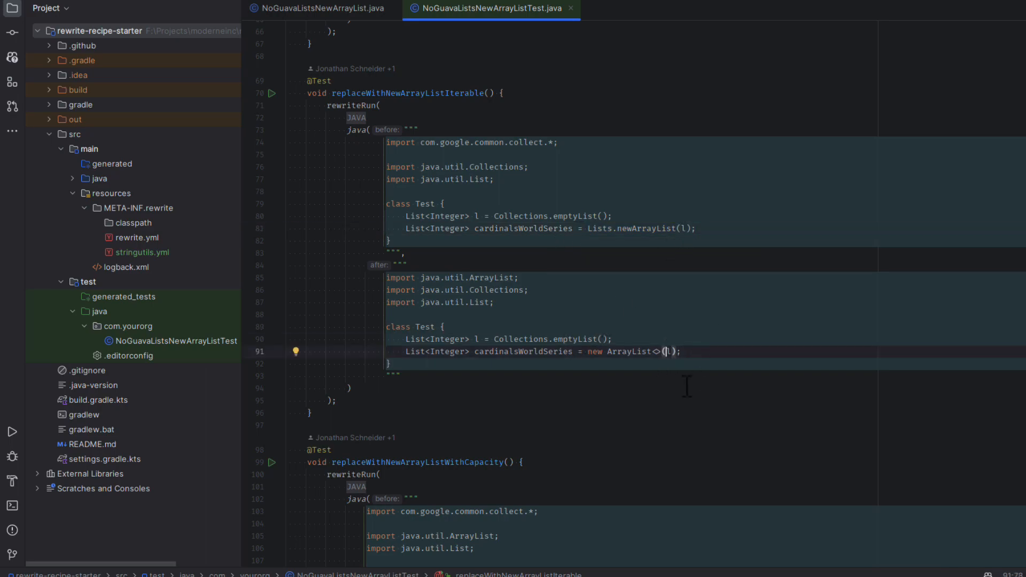
{"action": "scroll", "scroll_direction": "down", "scroll_amount": 3}
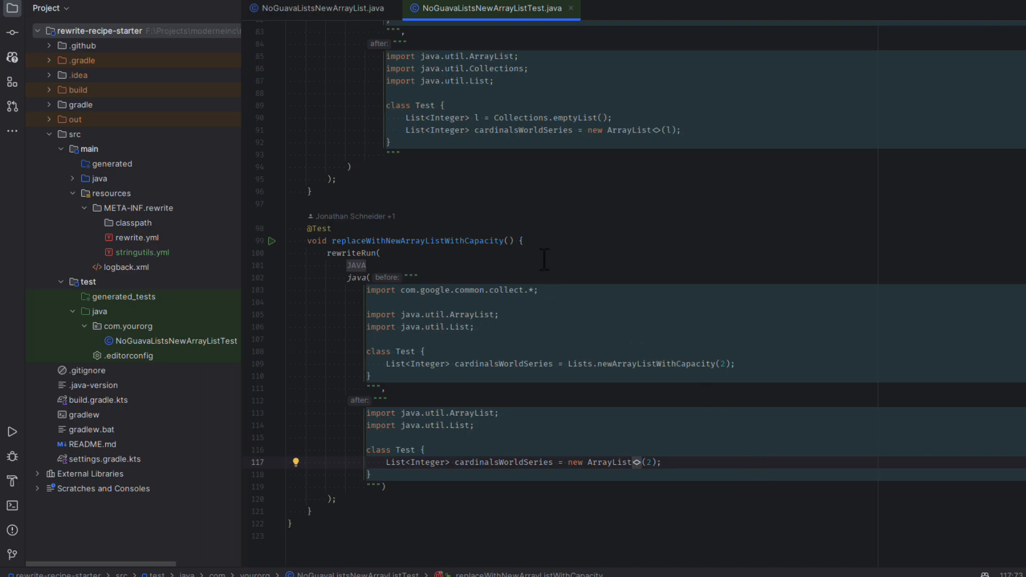
{"action": "left_click", "coordinate": [317, 7]}
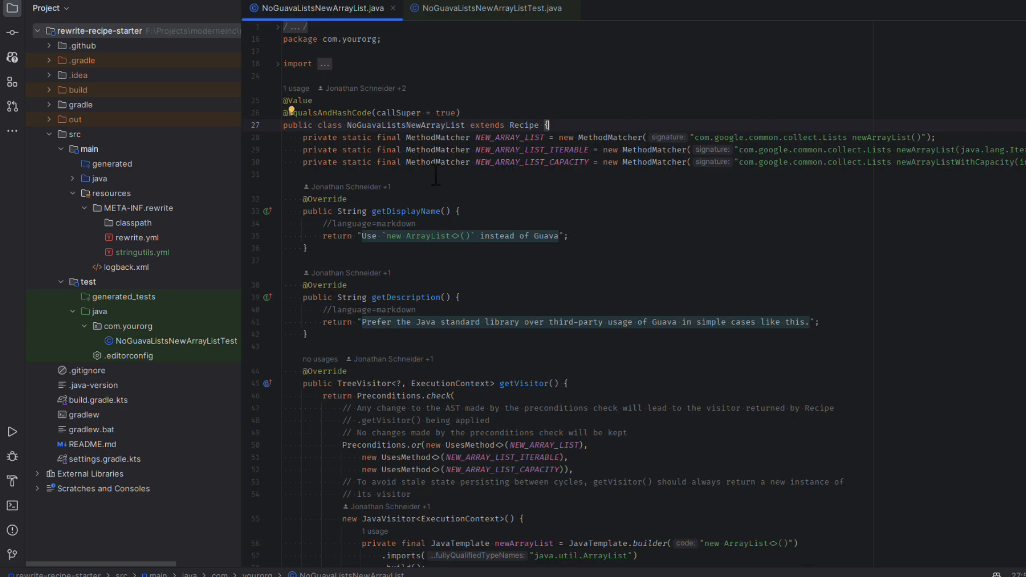
{"action": "mouse_move", "coordinate": [616, 238]}
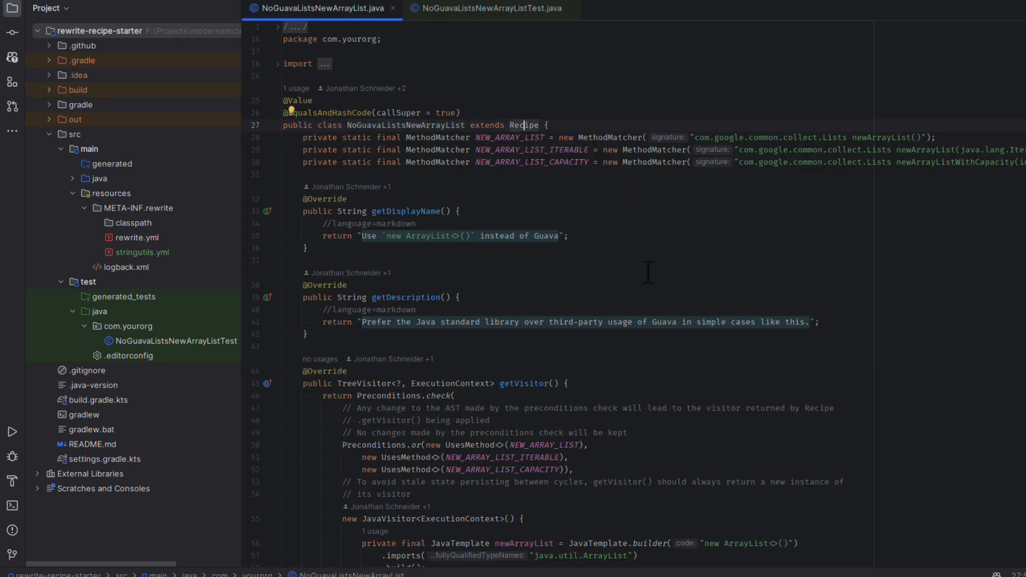
{"action": "mouse_move", "coordinate": [645, 270]}
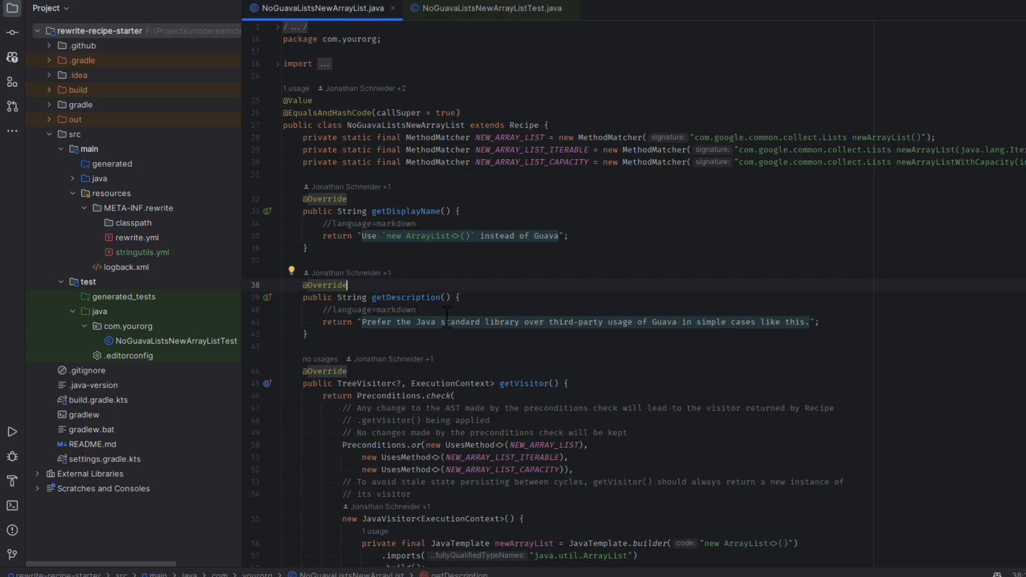
- Bring Preconditions.check and the three JavaTemplate fields of getVisitor into view
{"action": "scroll", "scroll_direction": "down", "scroll_amount": 3}
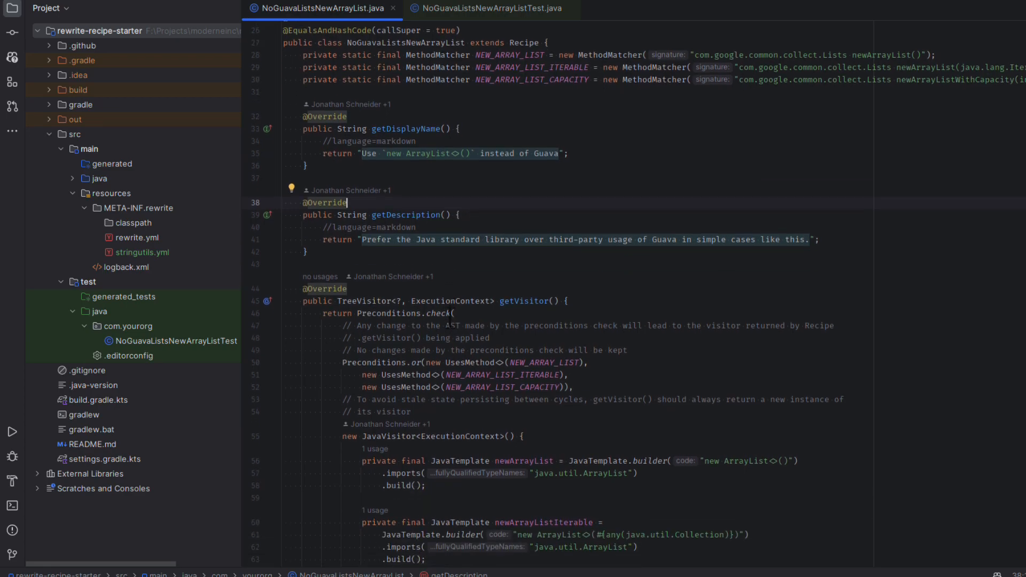
{"action": "scroll", "scroll_direction": "down", "scroll_amount": 3}
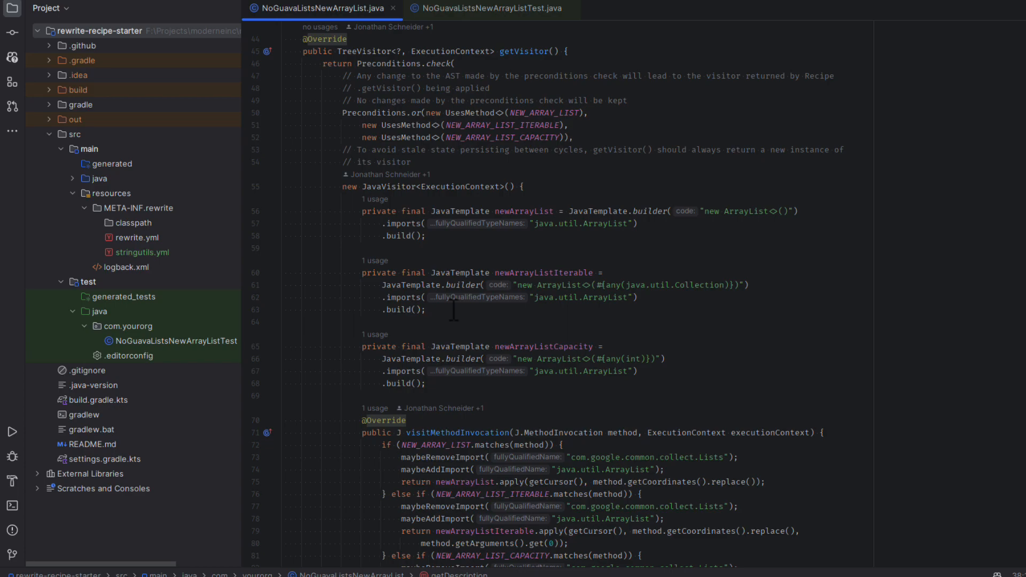
{"action": "mouse_move", "coordinate": [716, 358]}
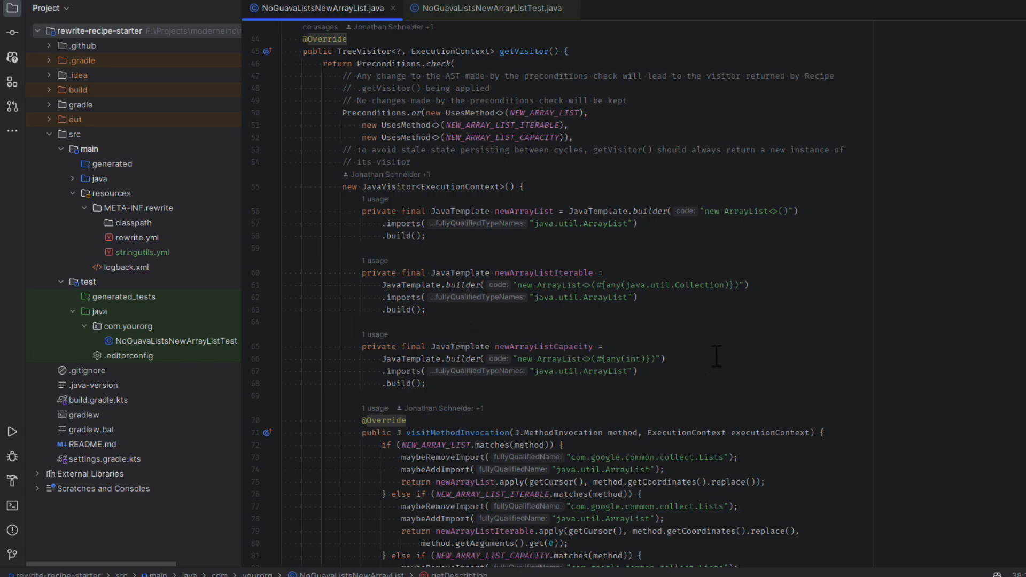
{"action": "mouse_move", "coordinate": [588, 52]}
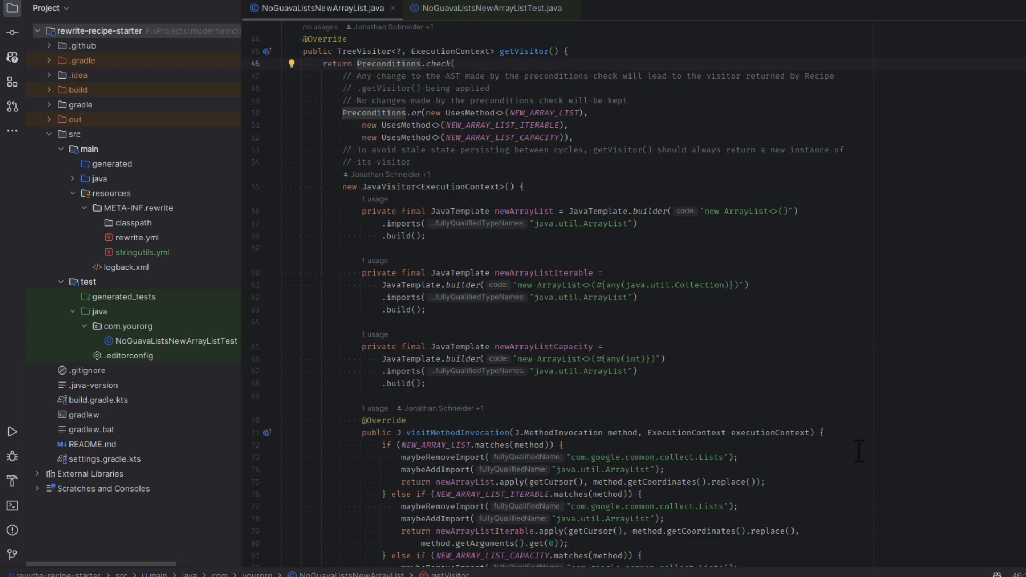
{"action": "scroll", "scroll_direction": "down", "scroll_amount": 3}
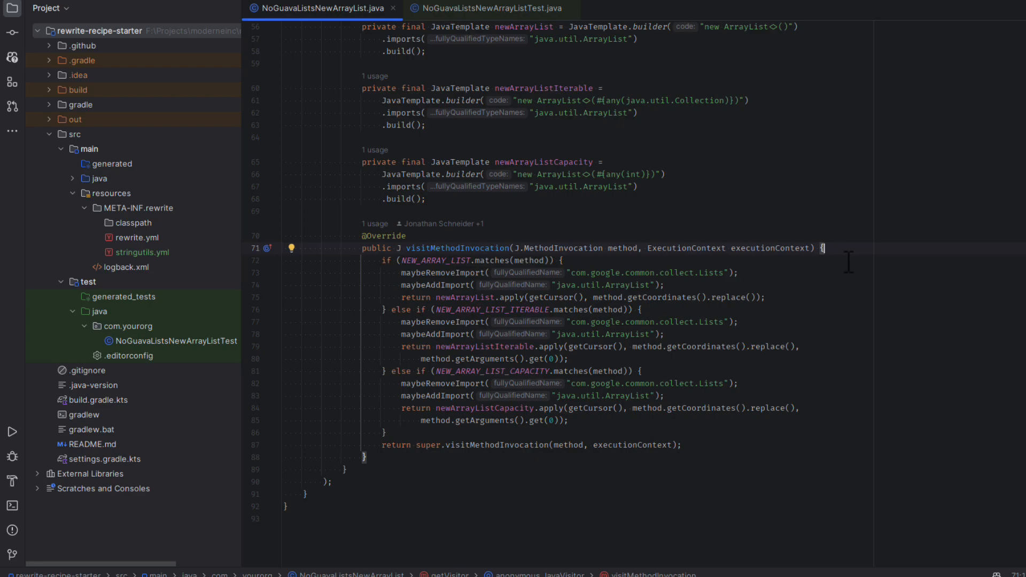
{"action": "mouse_move", "coordinate": [739, 272]}
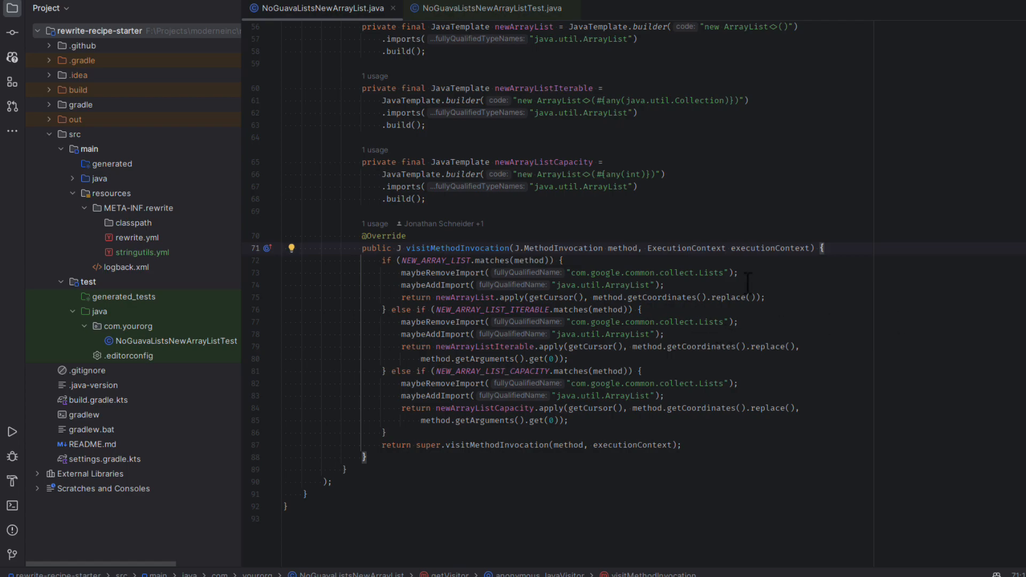
- Review the visitMethodInvocation if/else branches applying each ArrayList template
{"action": "scroll", "scroll_direction": "up", "scroll_amount": 3}
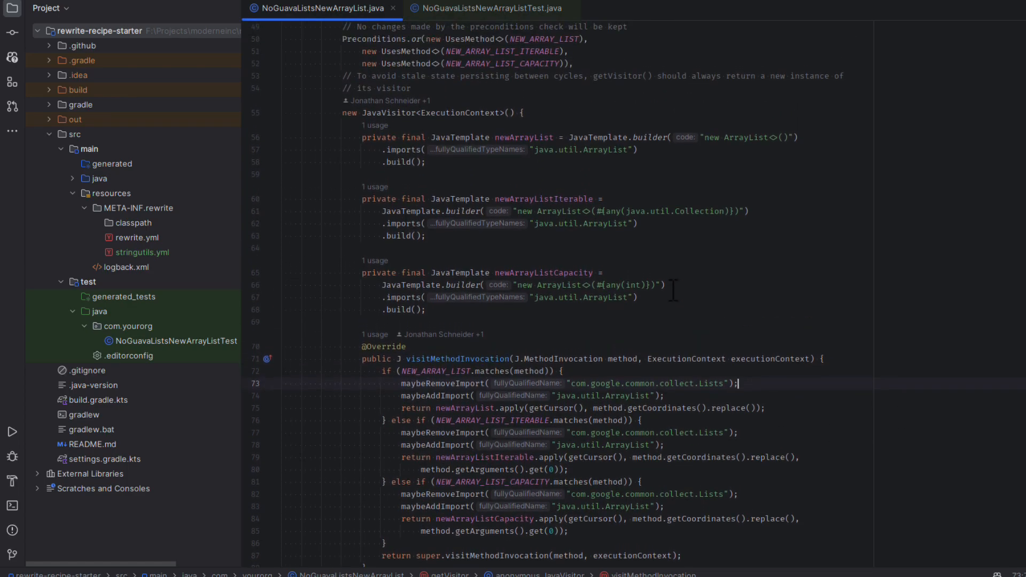
{"action": "scroll", "scroll_direction": "down", "scroll_amount": 3}
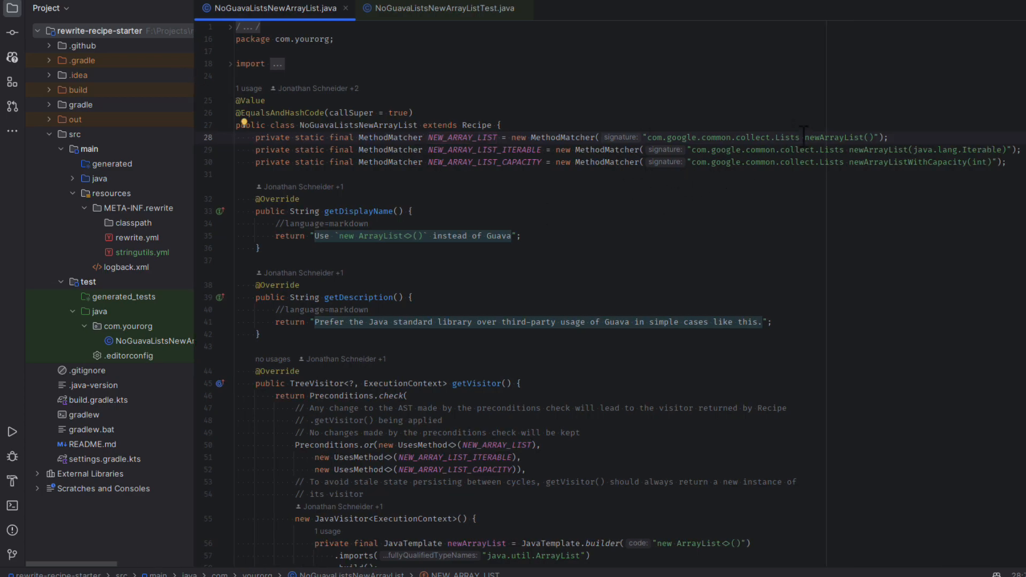
- Highlight the Guava Lists signature string in the first MethodMatcher
{"action": "double_click", "coordinate": [719, 138]}
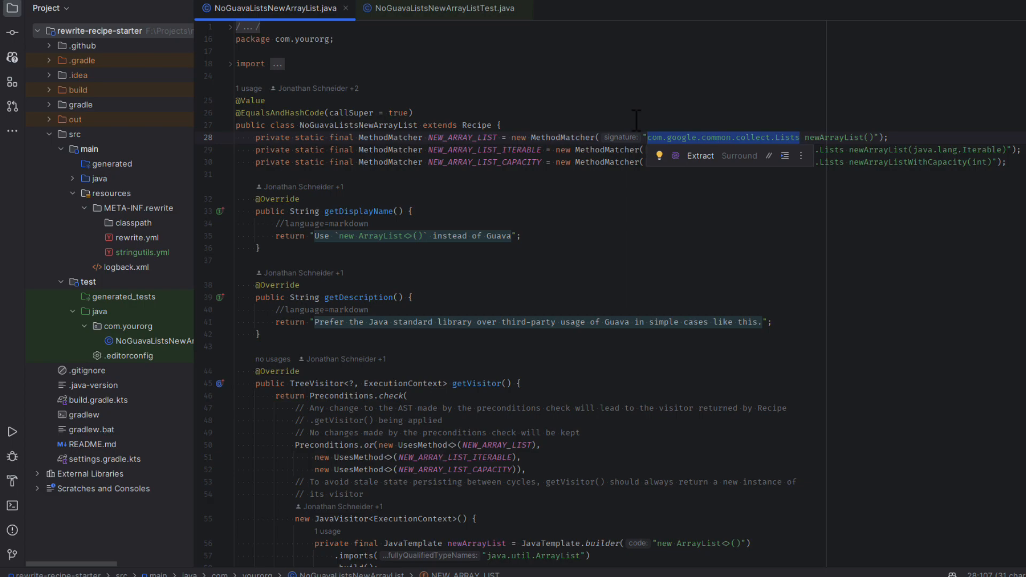
{"action": "mouse_move", "coordinate": [769, 114]}
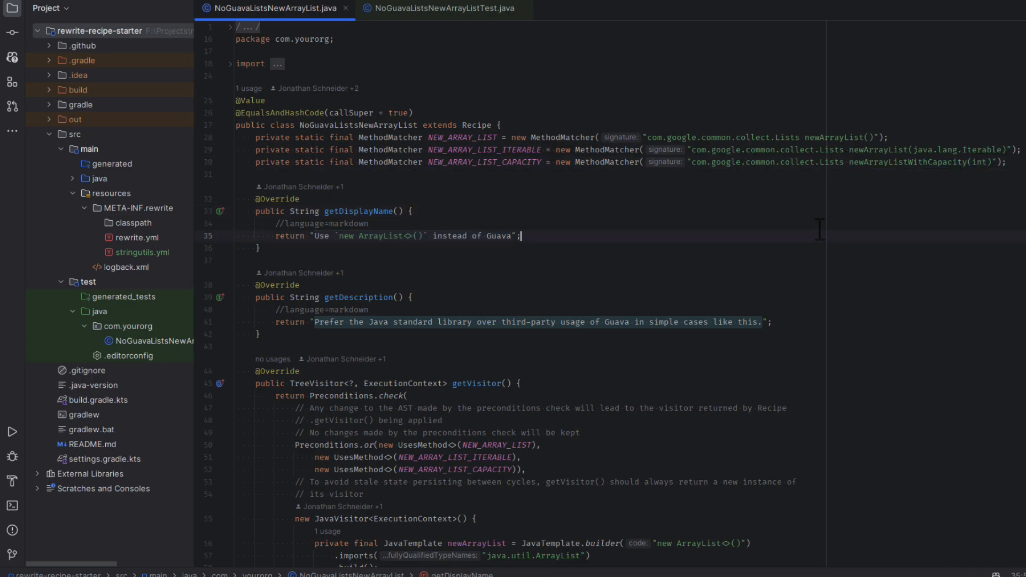
{"action": "scroll", "scroll_direction": "down", "scroll_amount": 3}
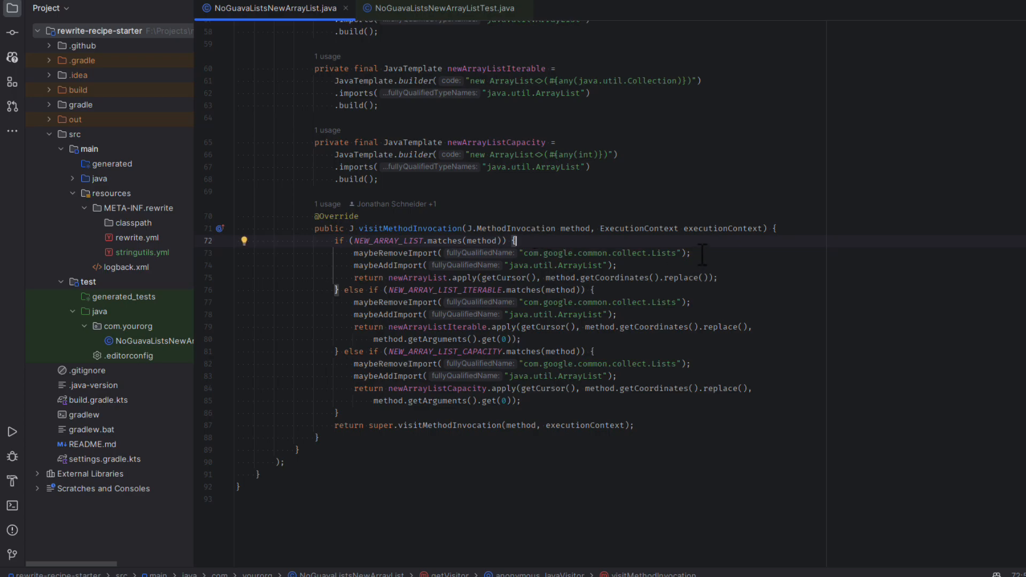
{"action": "mouse_move", "coordinate": [696, 256]}
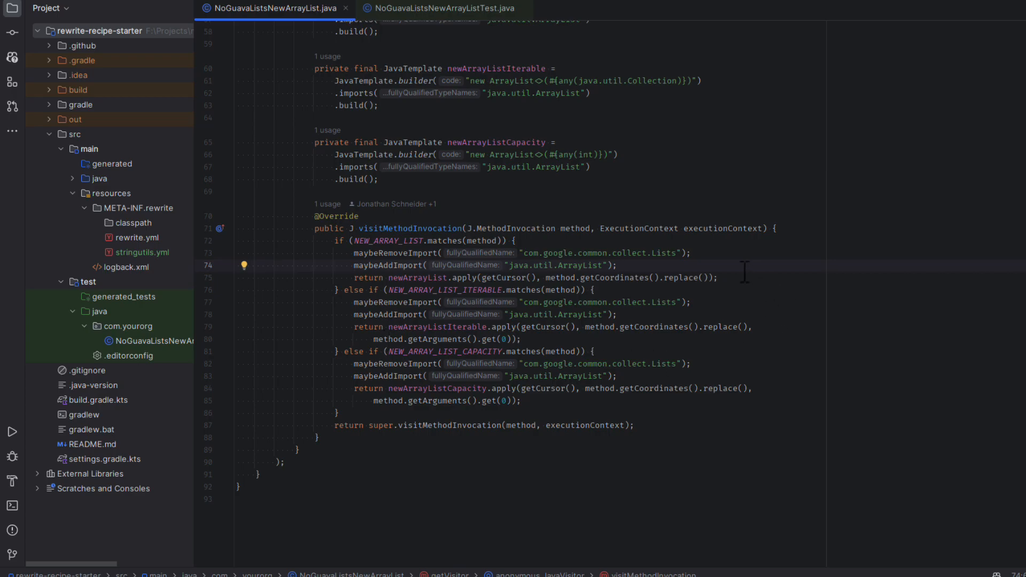
{"action": "mouse_move", "coordinate": [730, 275]}
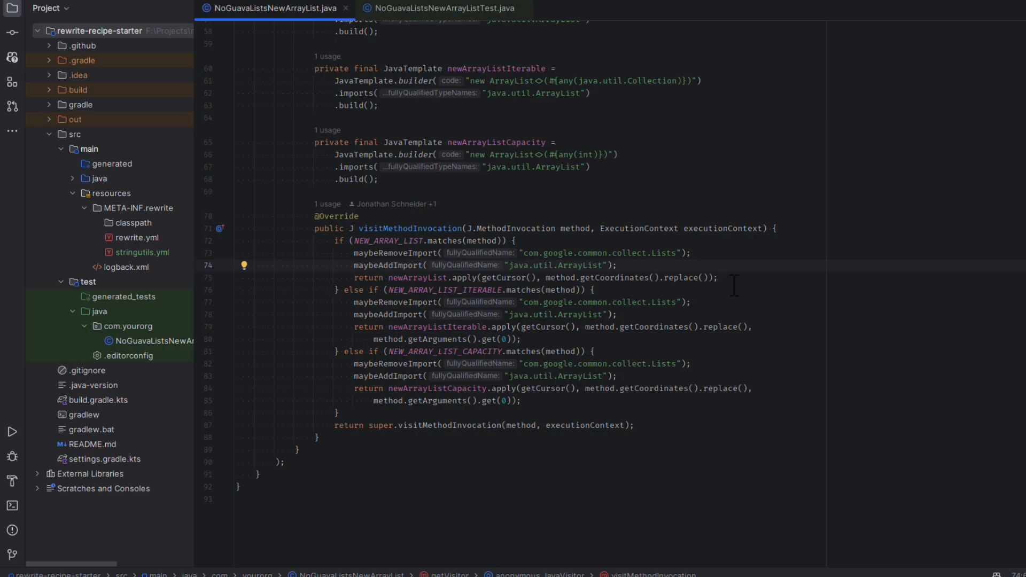
{"action": "mouse_move", "coordinate": [710, 192]}
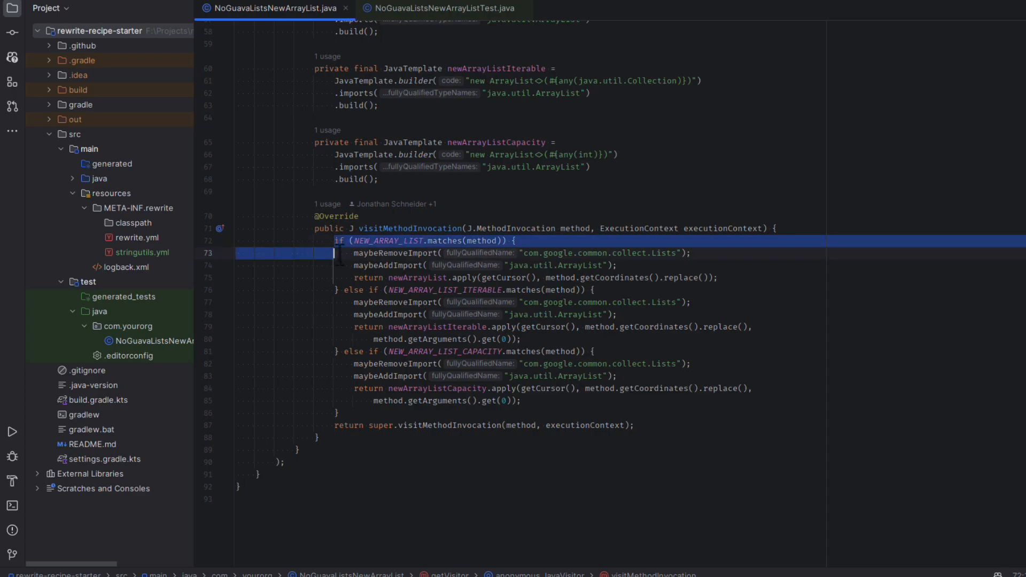
{"action": "left_click_drag", "start_coordinate": [340, 252], "coordinate": [340, 290]}
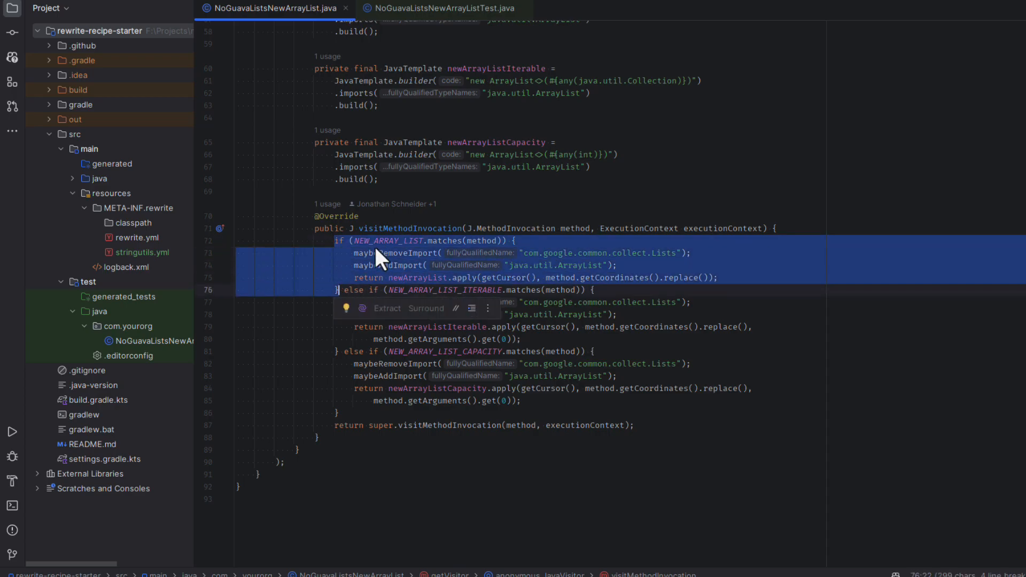
- Inspect NEW_ARRAY_LIST's MethodMatcher declaration, return, and highlight the template's java.util.ArrayList import
{"action": "left_click", "coordinate": [367, 240]}
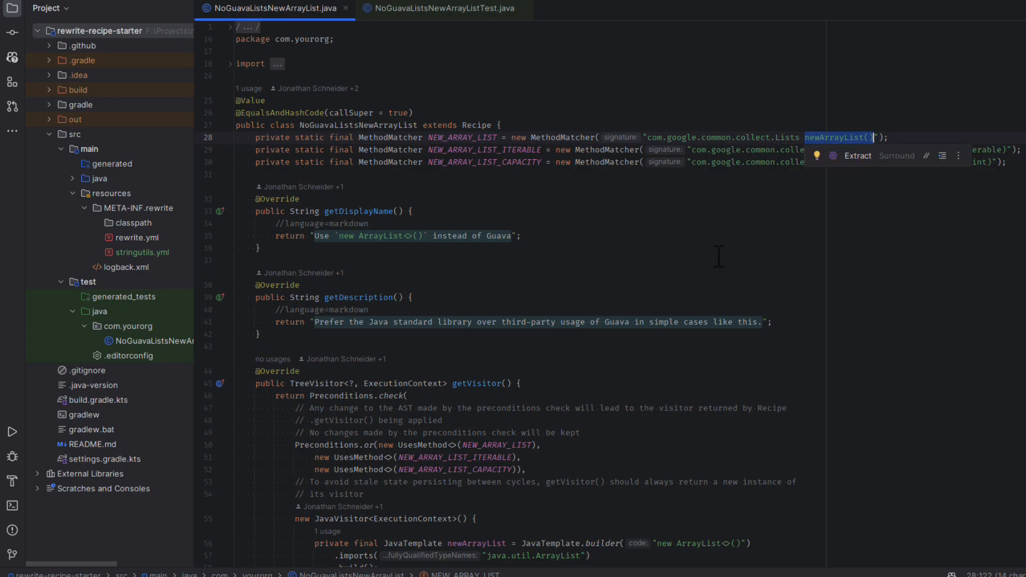
{"action": "scroll", "scroll_direction": "down", "scroll_amount": 3}
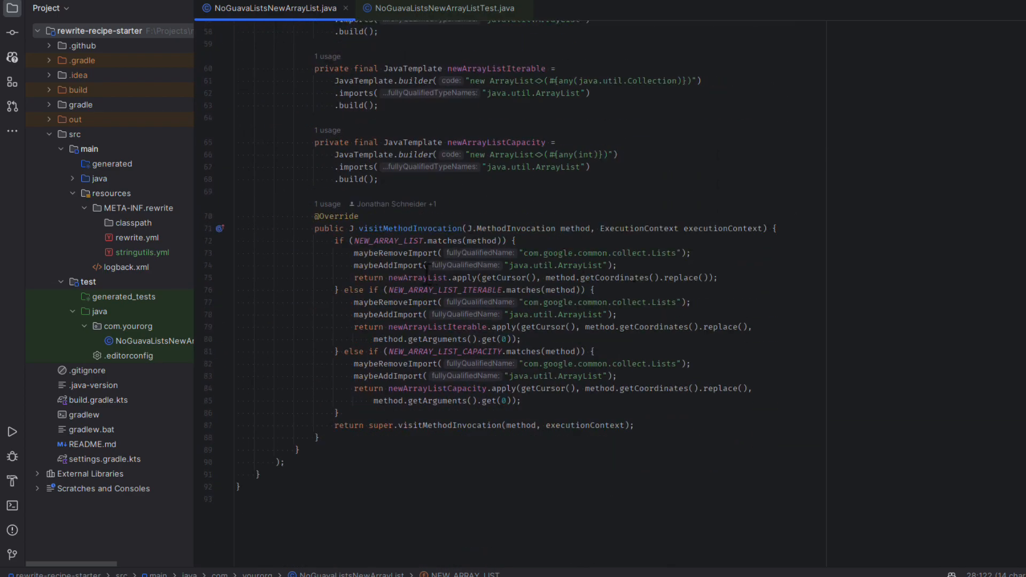
{"action": "left_click", "coordinate": [419, 277]}
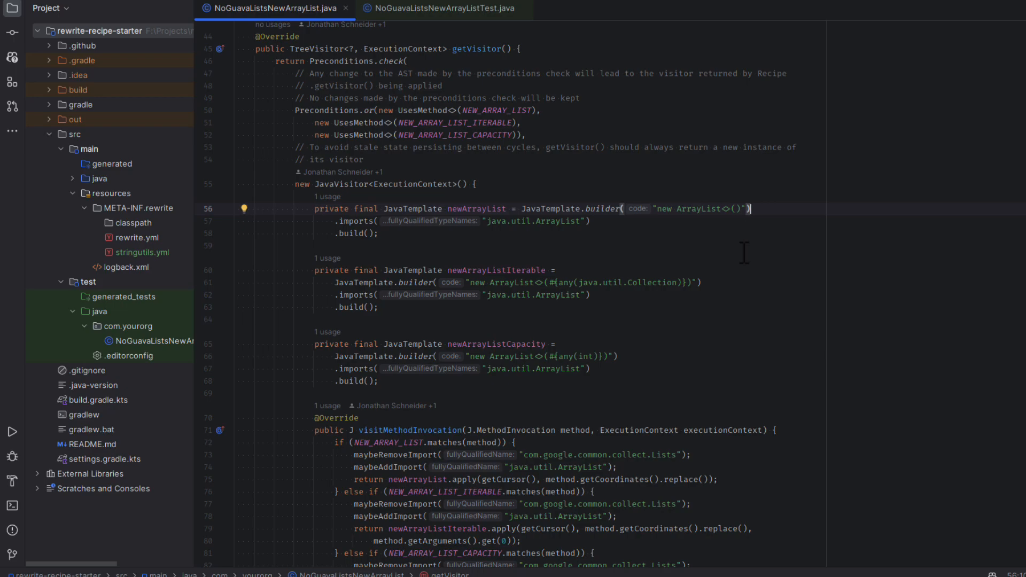
{"action": "mouse_move", "coordinate": [708, 241]}
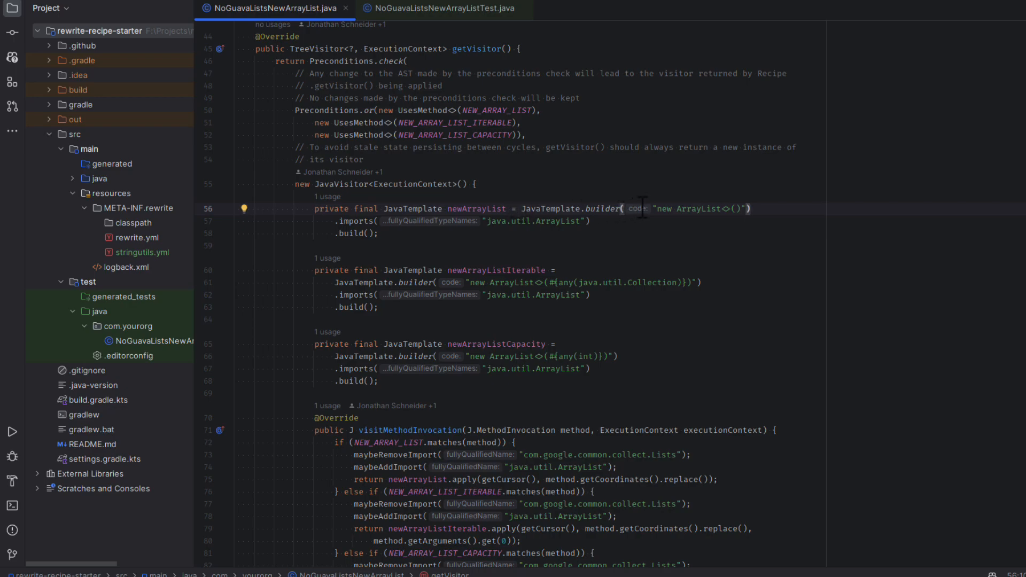
{"action": "double_click", "coordinate": [700, 209]}
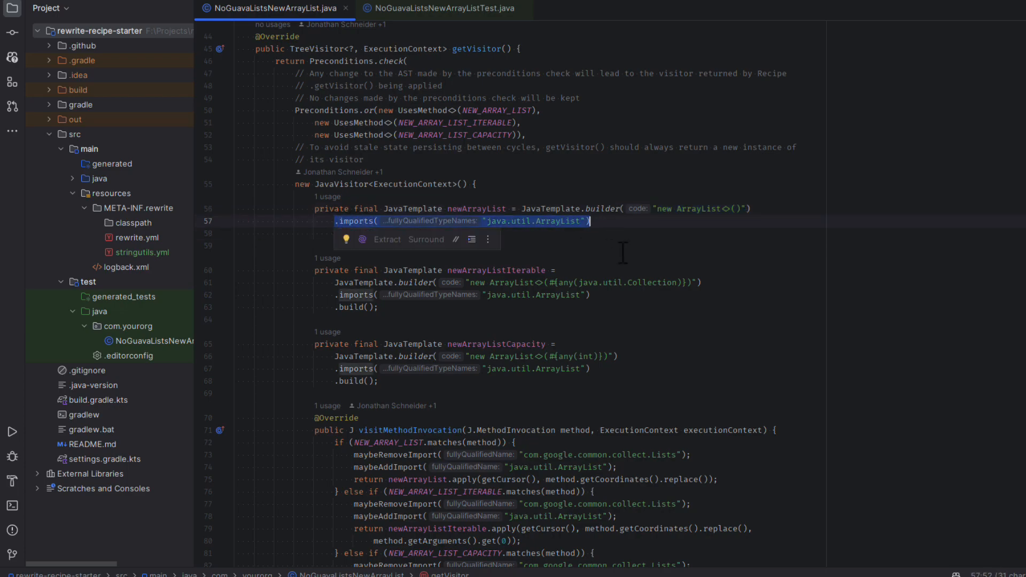
{"action": "mouse_move", "coordinate": [657, 211]}
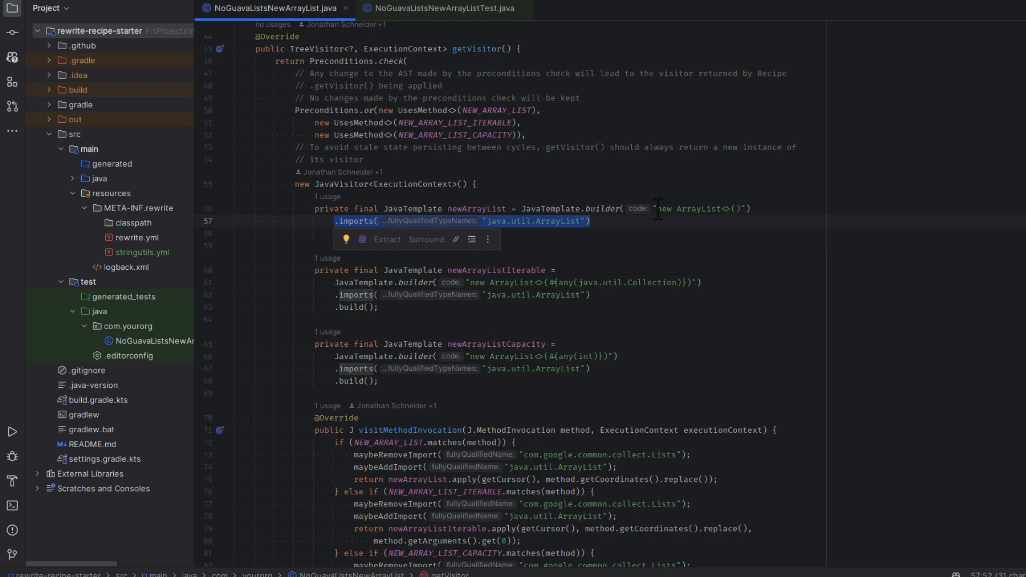
{"action": "mouse_move", "coordinate": [638, 225]}
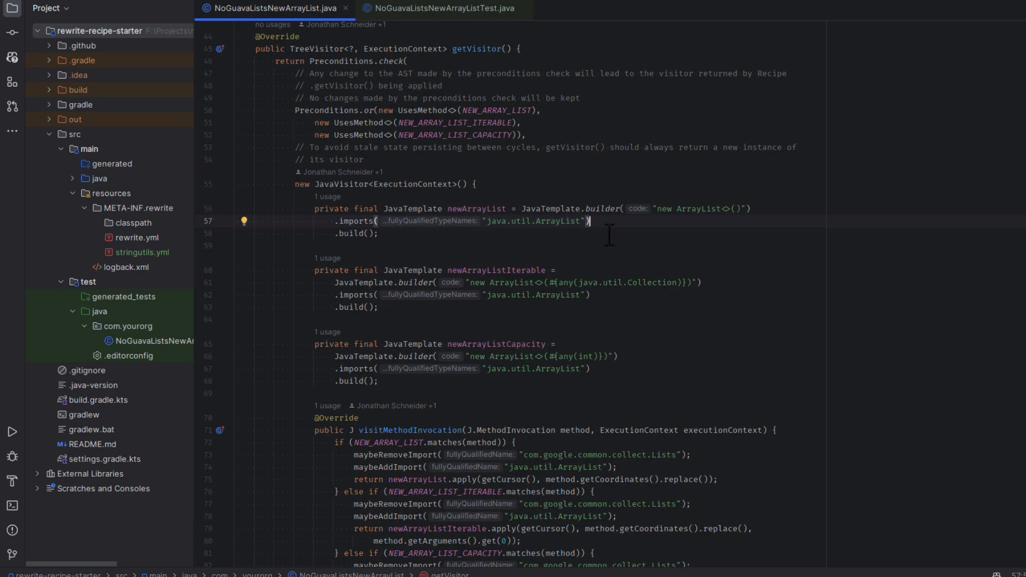
- Scroll back down to the visitMethodInvocation replacement branches
{"action": "scroll", "scroll_direction": "down", "scroll_amount": 3}
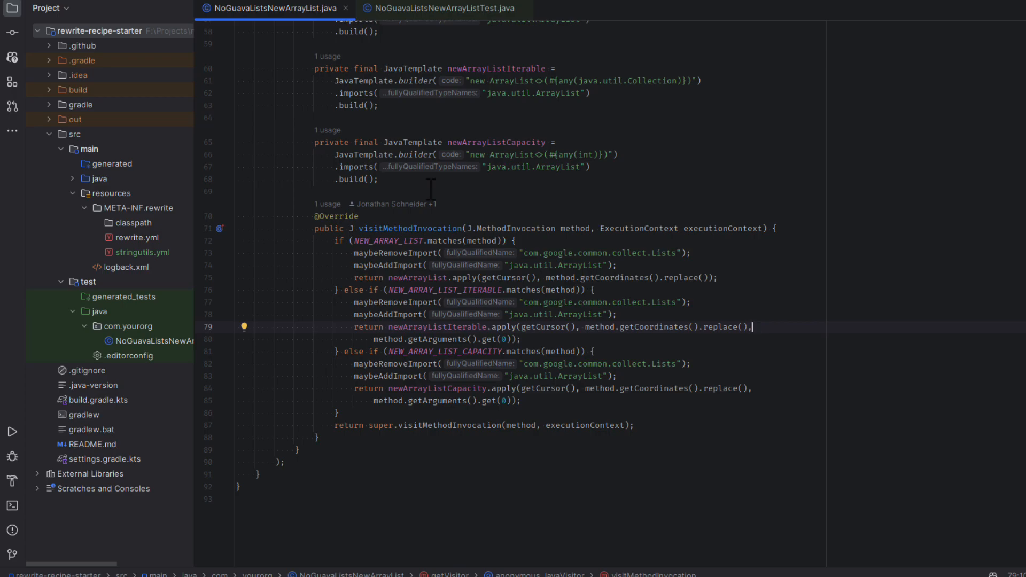
{"action": "mouse_move", "coordinate": [632, 213]}
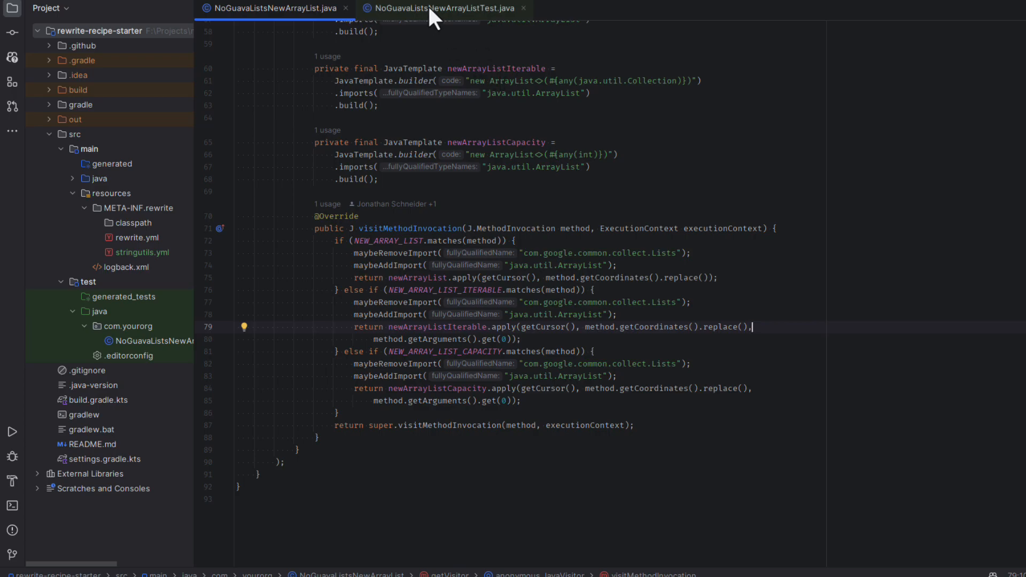
{"action": "mouse_move", "coordinate": [444, 8]}
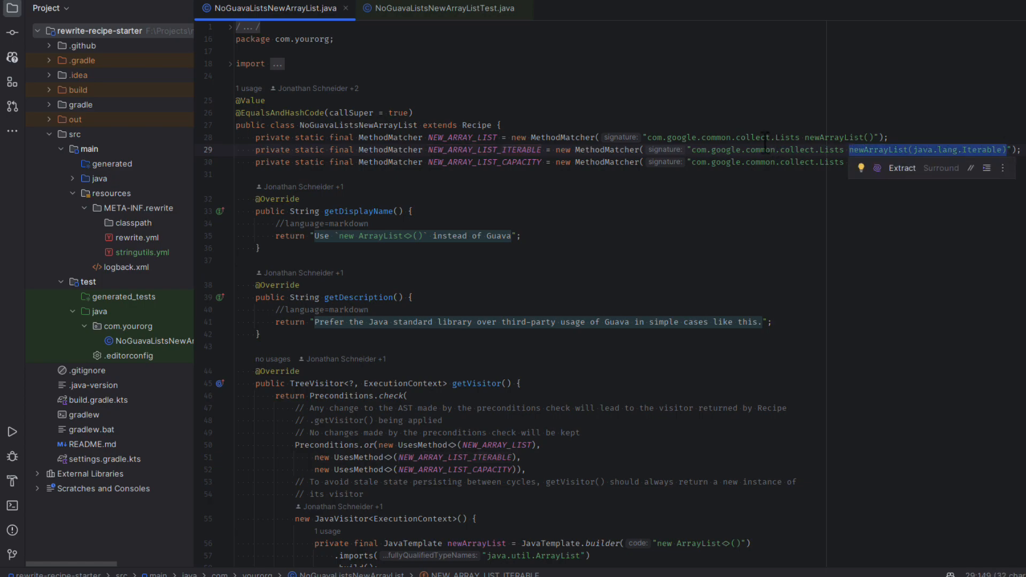
{"action": "scroll", "scroll_direction": "down", "scroll_amount": 3}
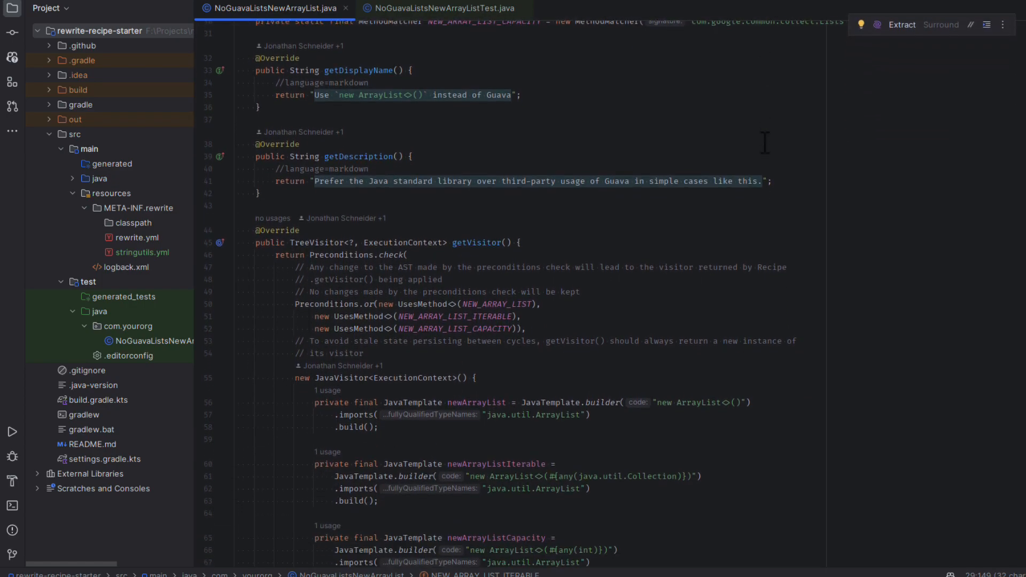
{"action": "scroll", "scroll_direction": "down", "scroll_amount": 3}
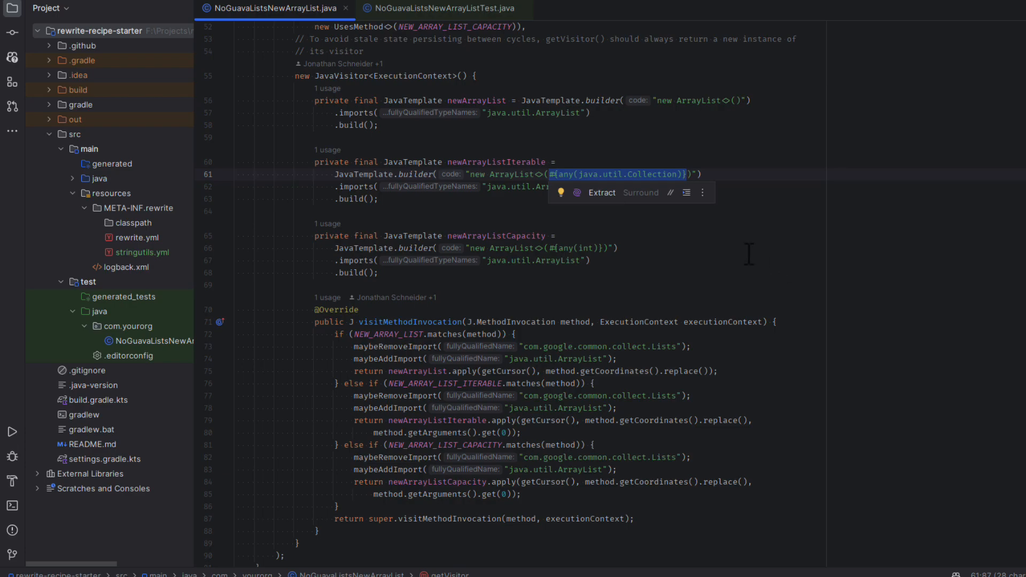
{"action": "mouse_move", "coordinate": [739, 244]}
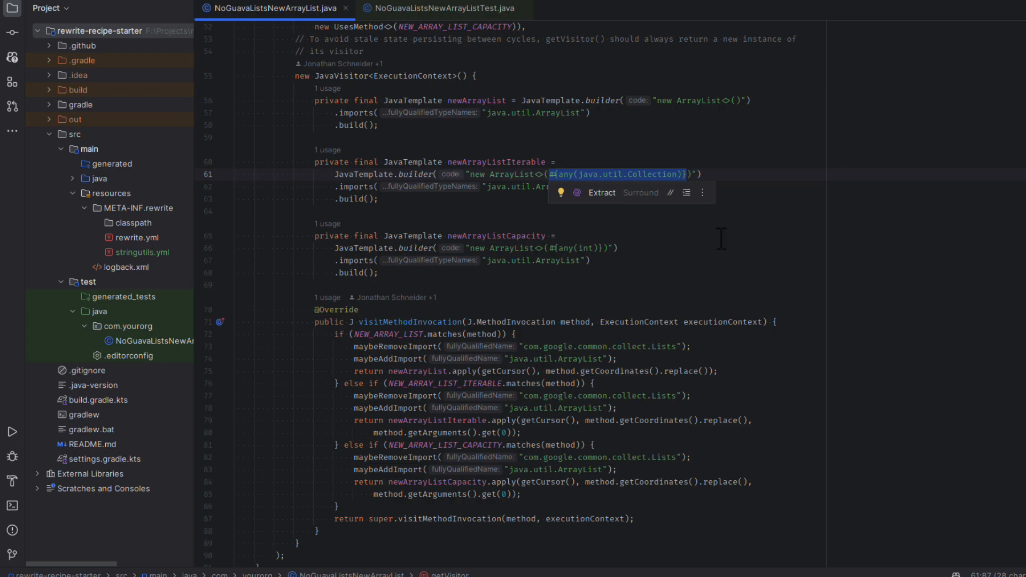
{"action": "mouse_move", "coordinate": [691, 238]}
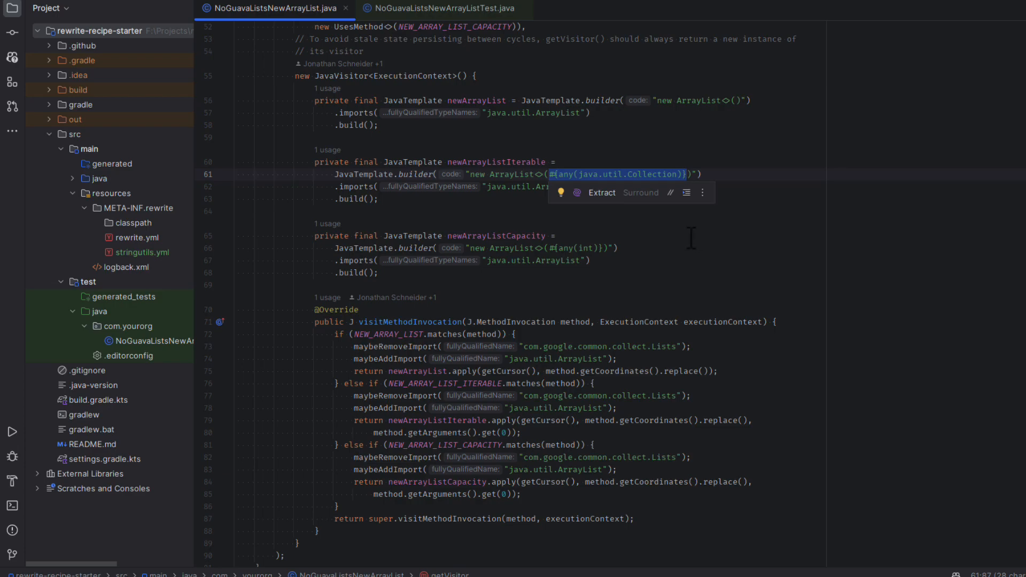
{"action": "scroll", "scroll_direction": "down", "scroll_amount": 3}
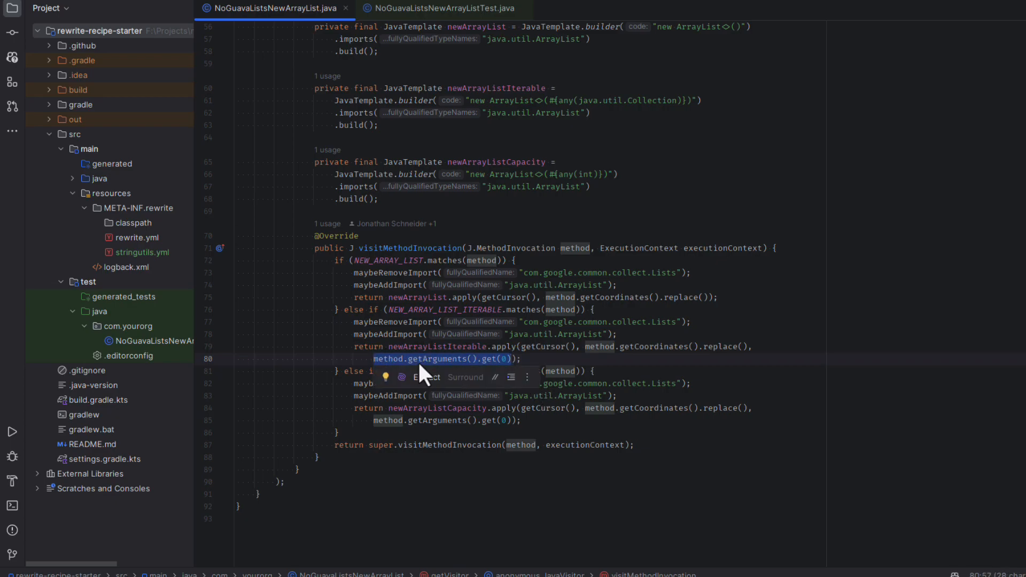
{"action": "mouse_move", "coordinate": [556, 112]}
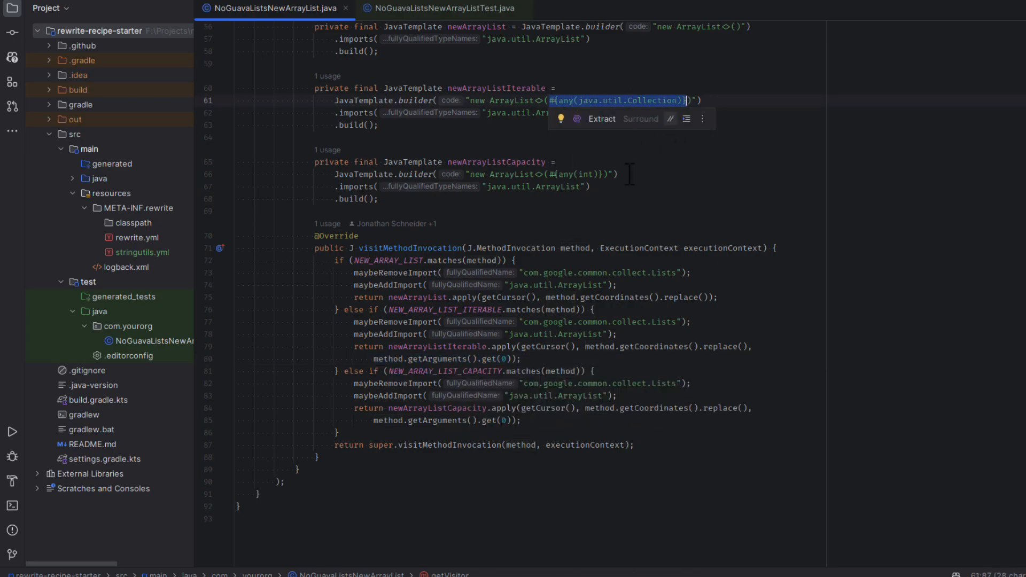
- Switch to NoGuavaListsNewArrayListTest.java at the replaceWithNewArrayListIterable case
{"action": "left_click", "coordinate": [442, 7]}
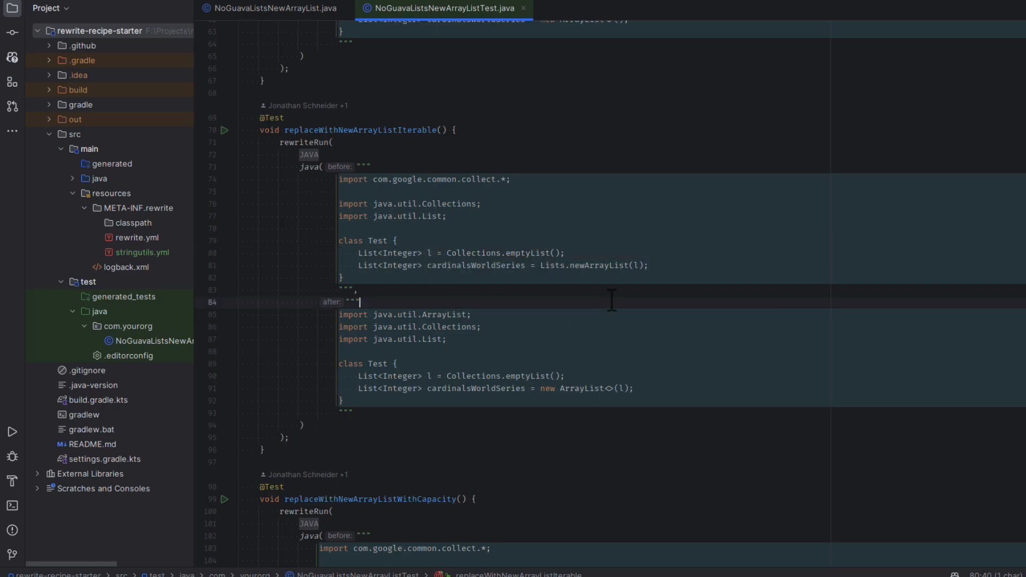
{"action": "left_click", "coordinate": [638, 265]}
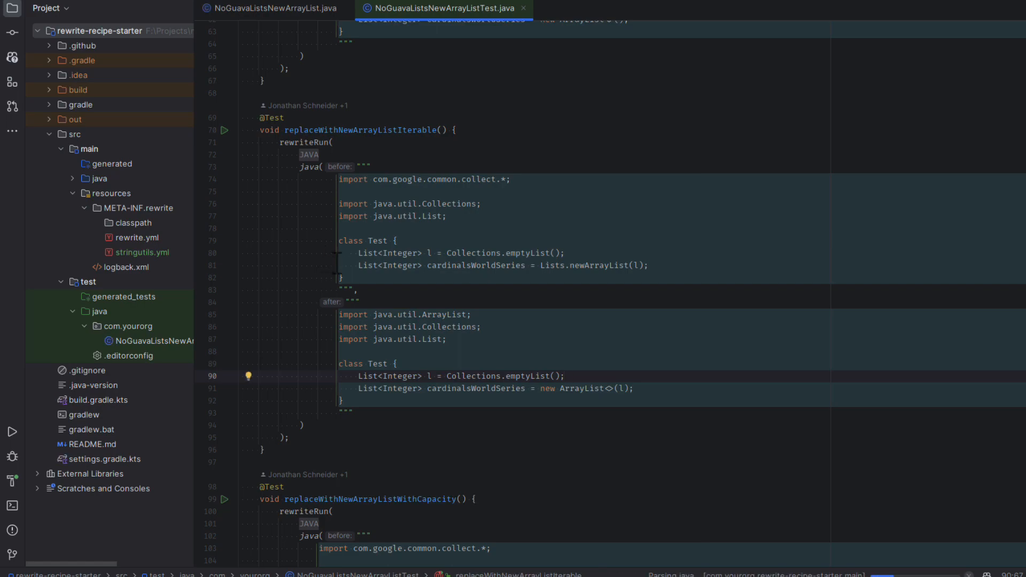
- Run replaceWithNewArrayListIterable to 'Tests passed: 1 of 1' and return to the recipe source
{"action": "left_click", "coordinate": [224, 129]}
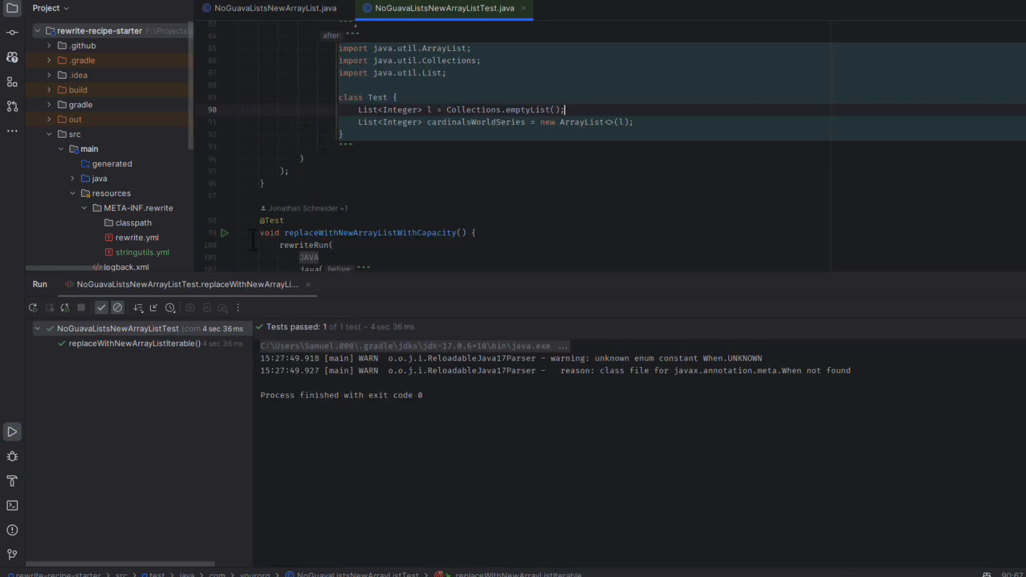
{"action": "left_click", "coordinate": [270, 7]}
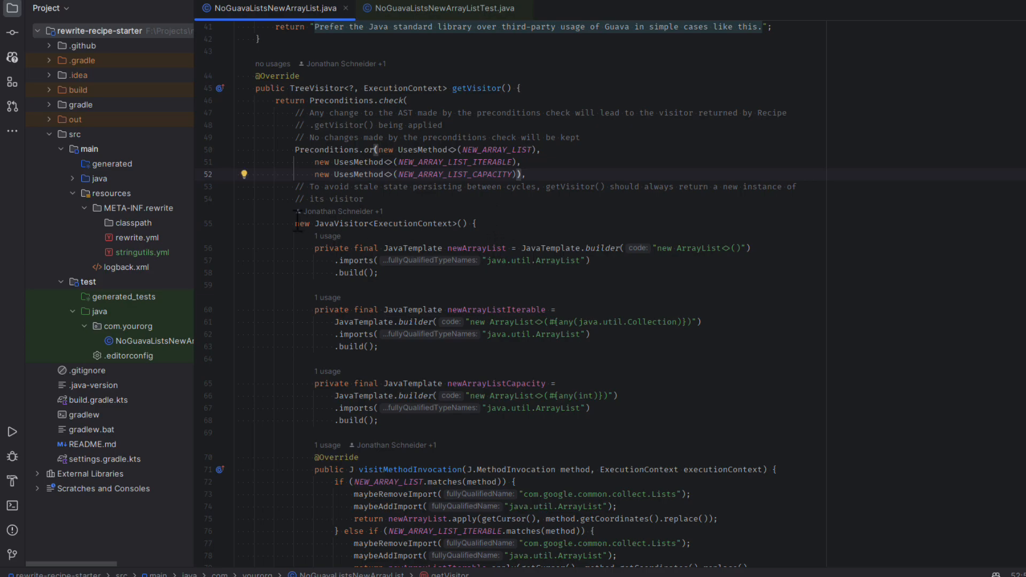
{"action": "double_click", "coordinate": [386, 224]}
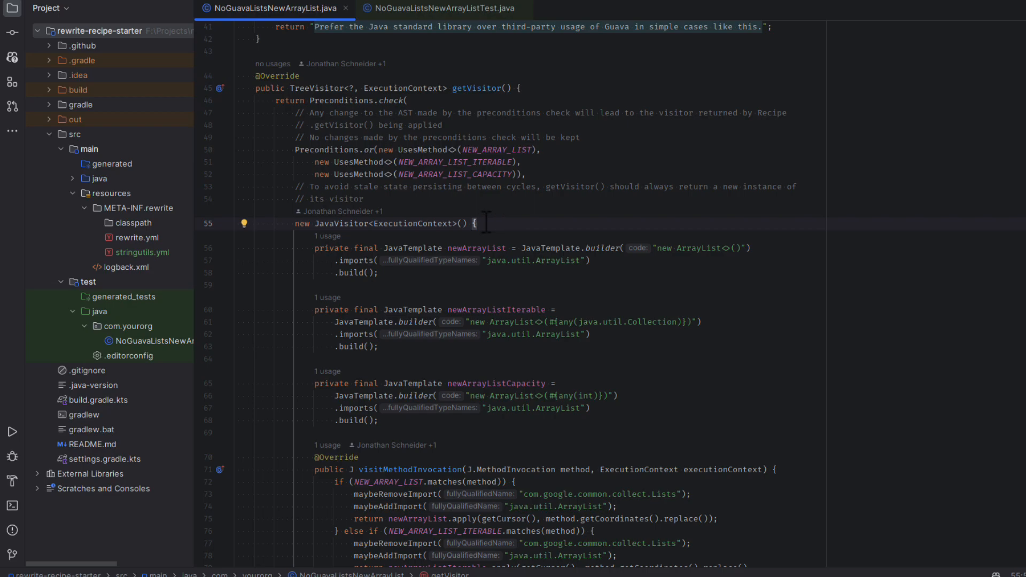
{"action": "double_click", "coordinate": [495, 150]}
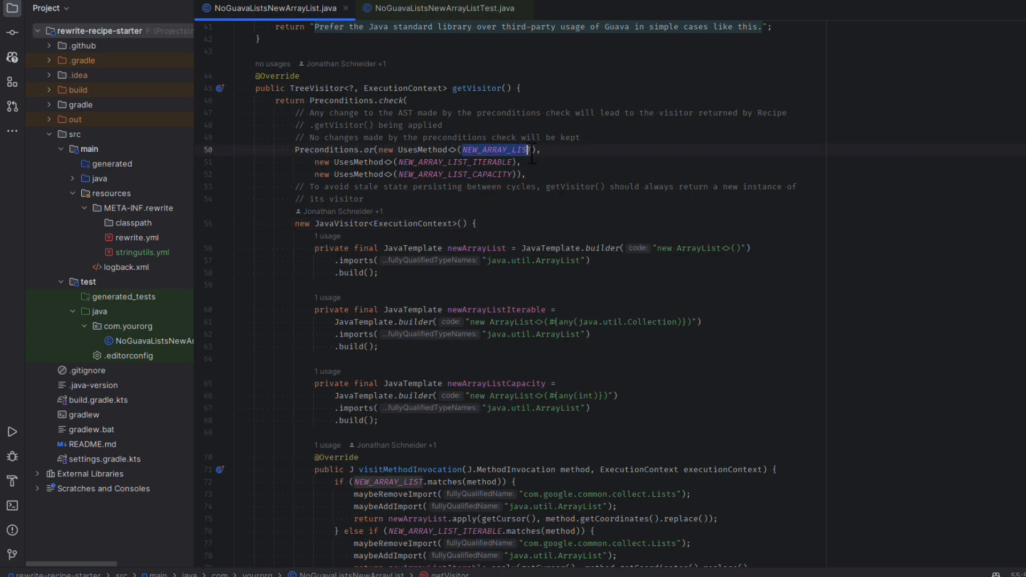